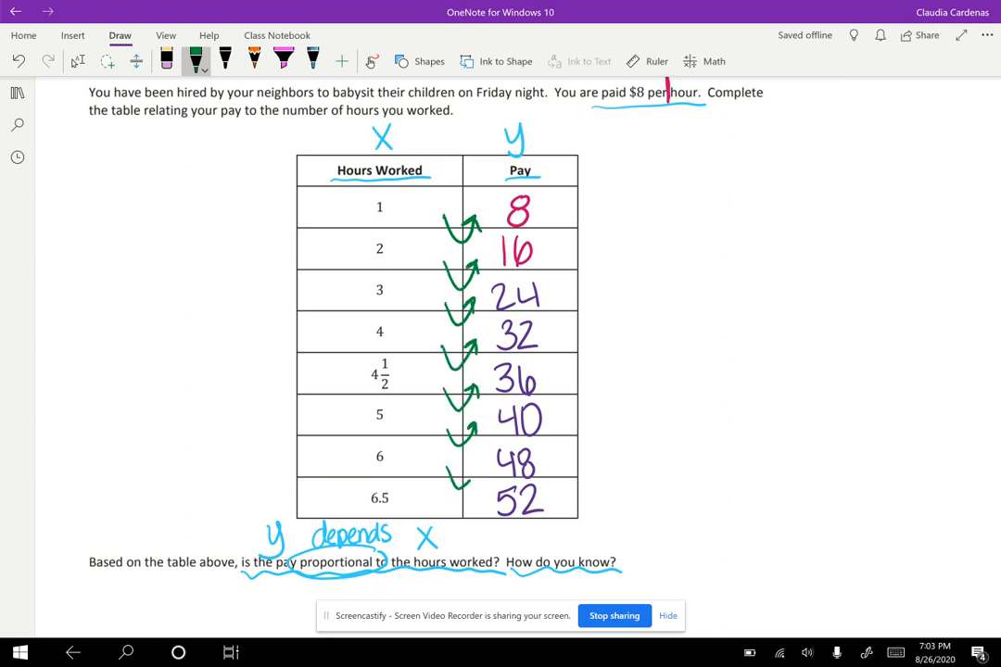
Step: Write a green ×8 beside the remaining arrow between consecutive Pay values
drag(445, 478, 472, 500)
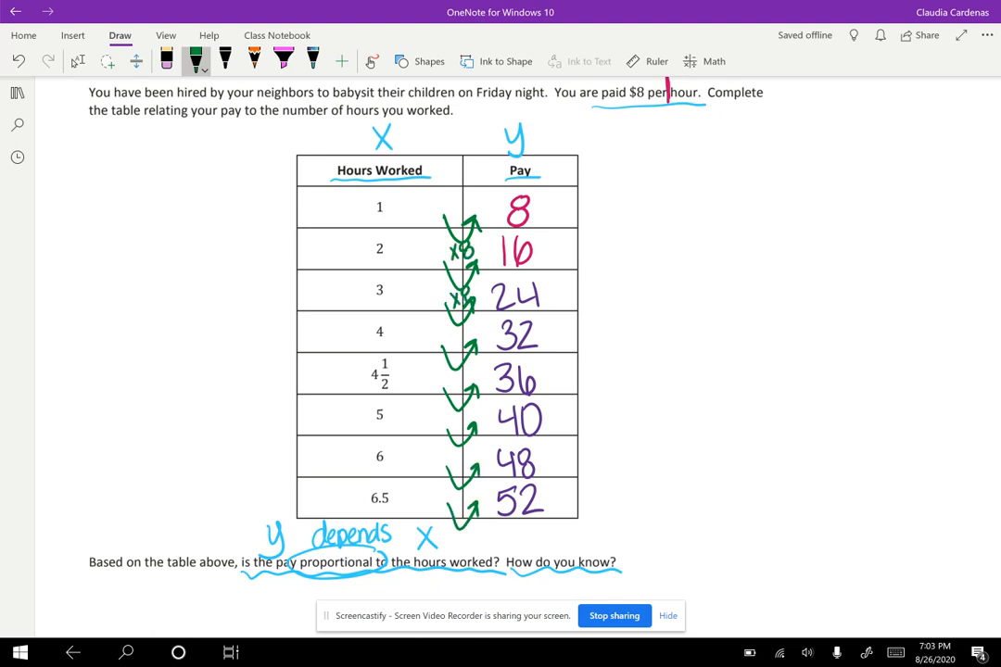
click(460, 334)
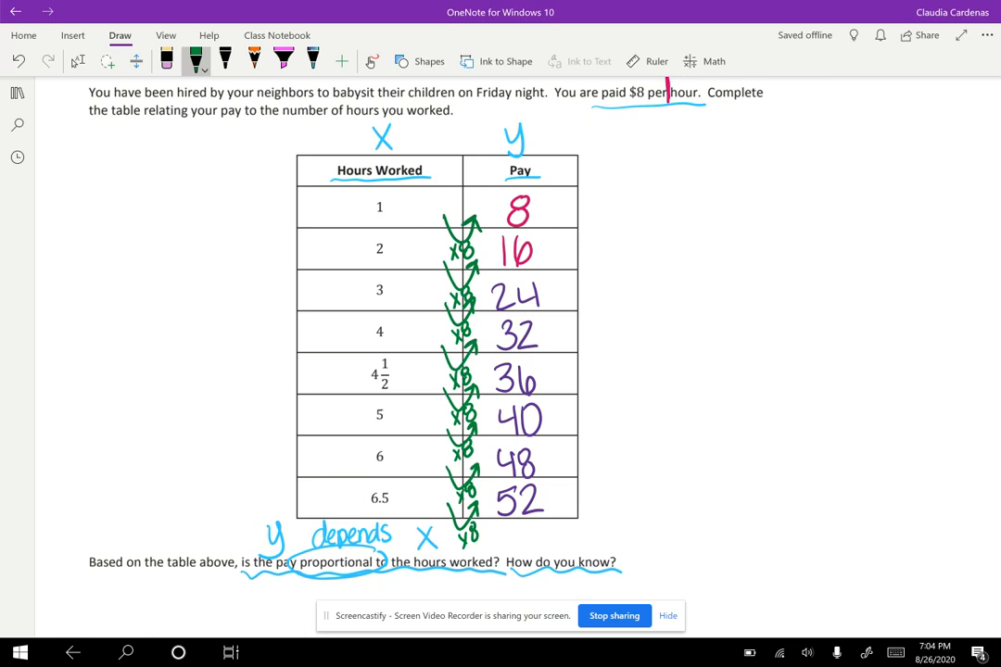
Step: Draw a long arrow down beside the Hours column and a shorter one beside Pay
drag(270, 191, 267, 491)
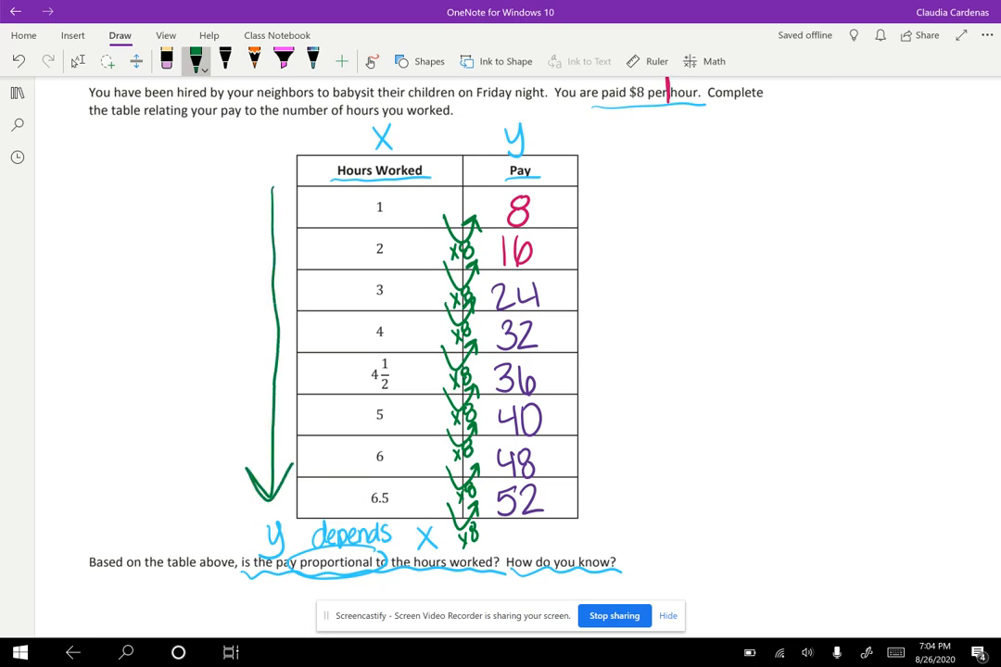
drag(610, 195, 610, 333)
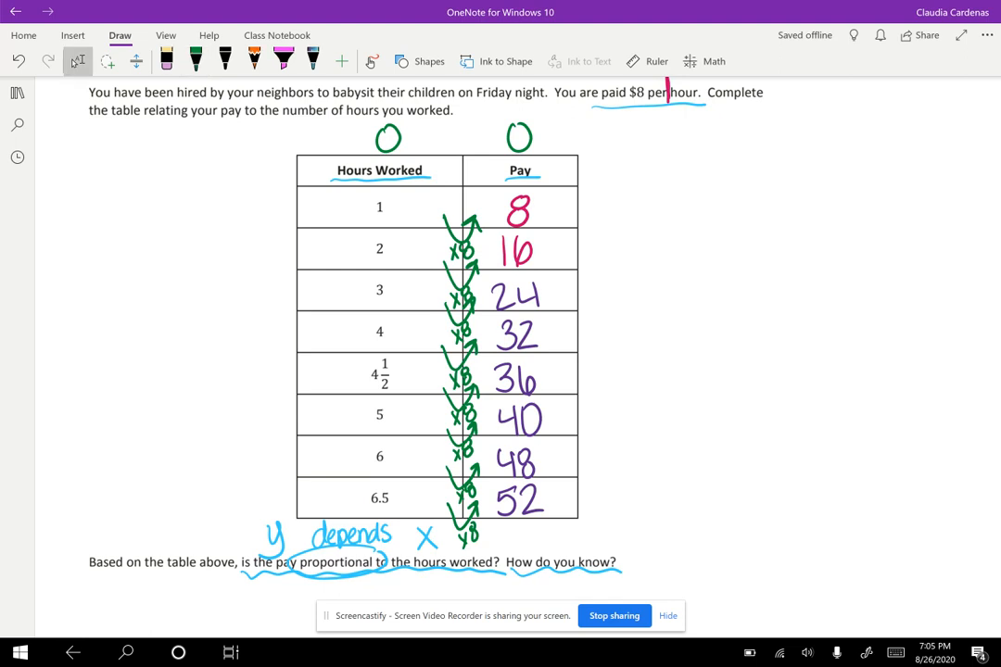
Step: Draw a short vertical divider line between the two zeros above the columns
drag(465, 115, 465, 164)
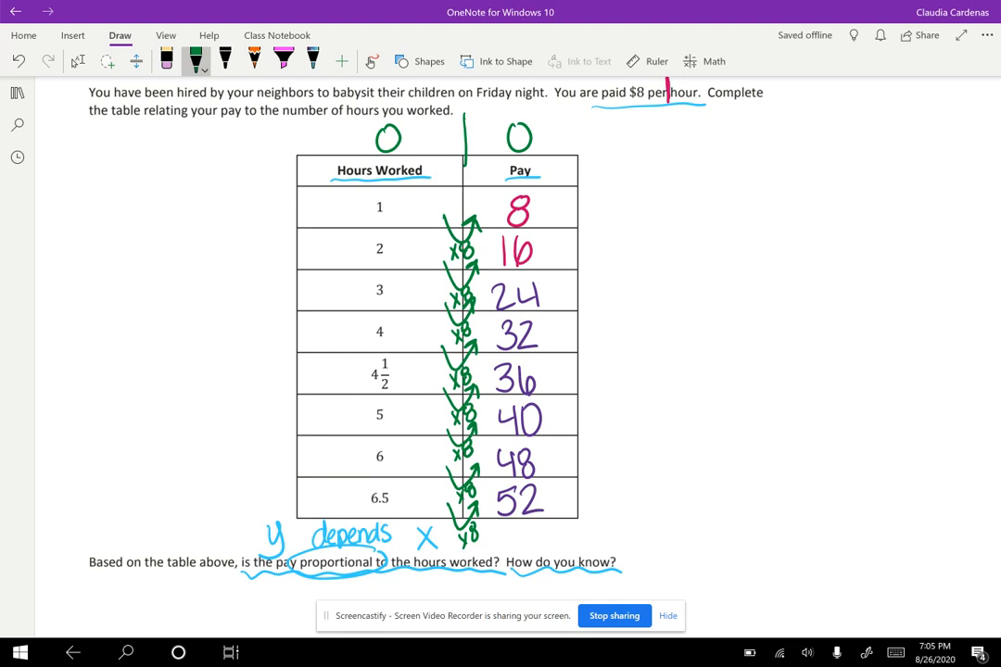
mouse_move(93, 326)
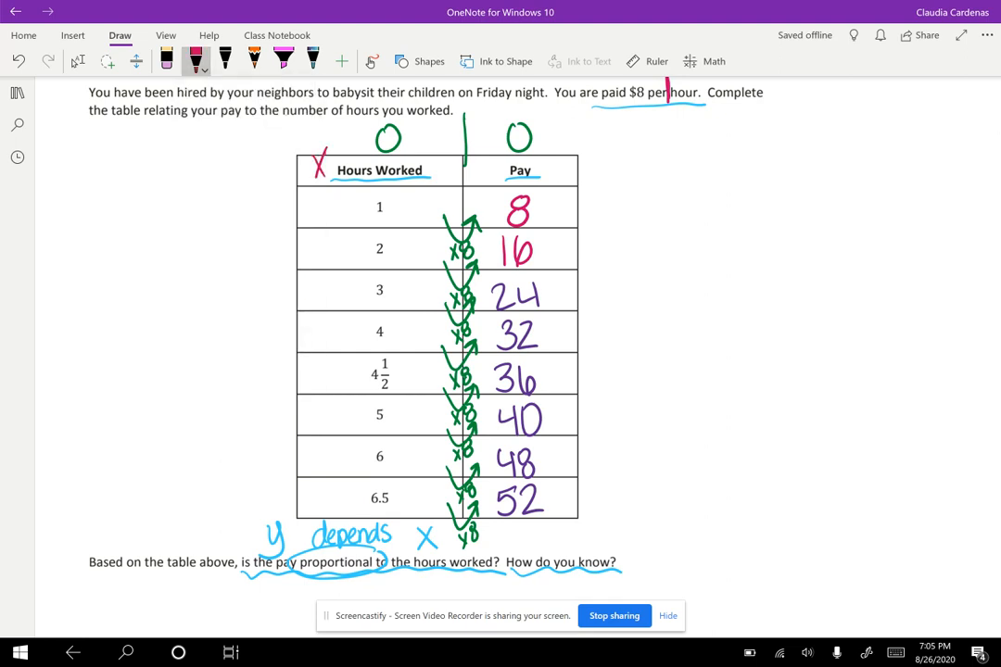
Step: Label the Pay column y and write the equation y = 8·x in red beside the table
drag(482, 152, 486, 195)
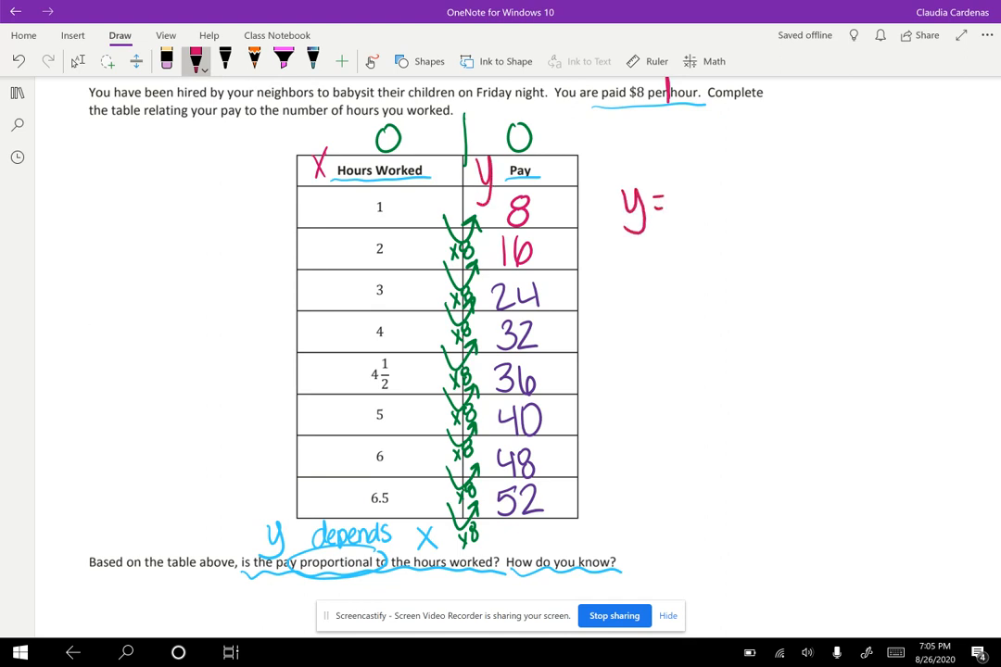
drag(686, 186, 732, 213)
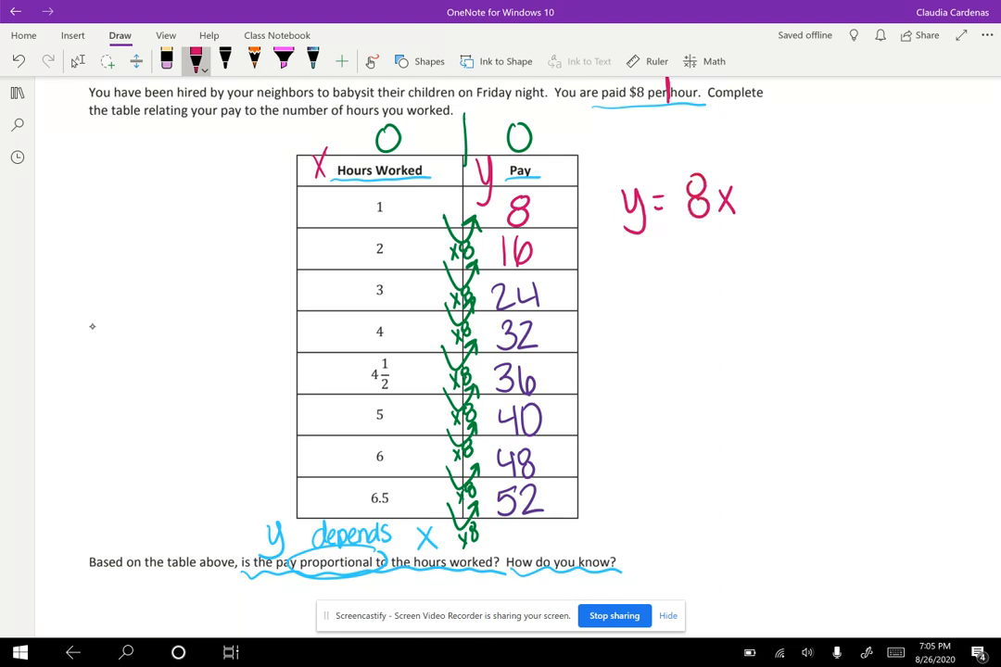
click(709, 195)
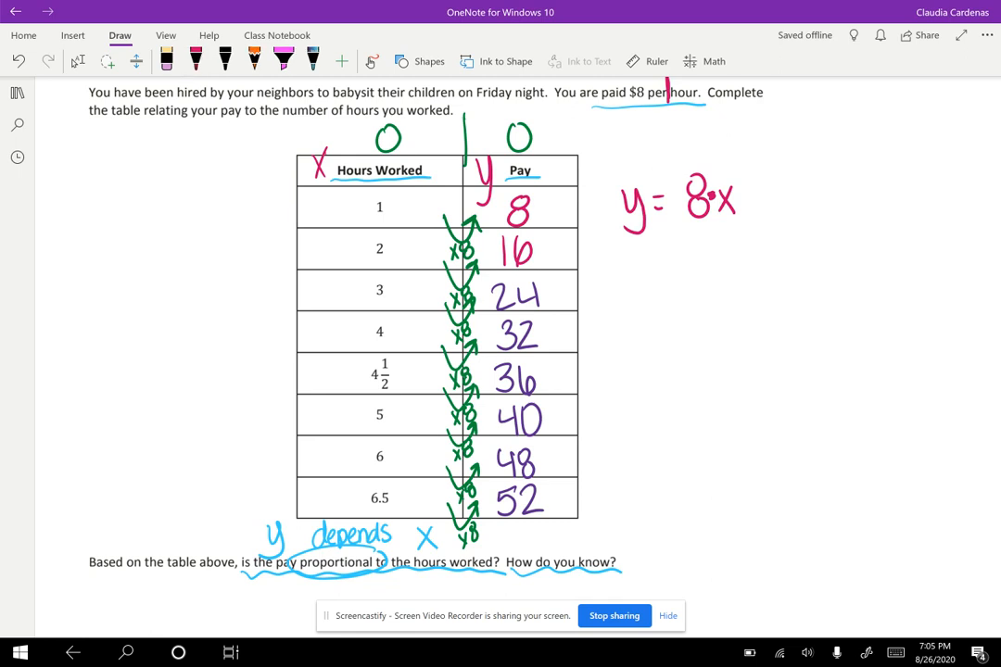
click(197, 61)
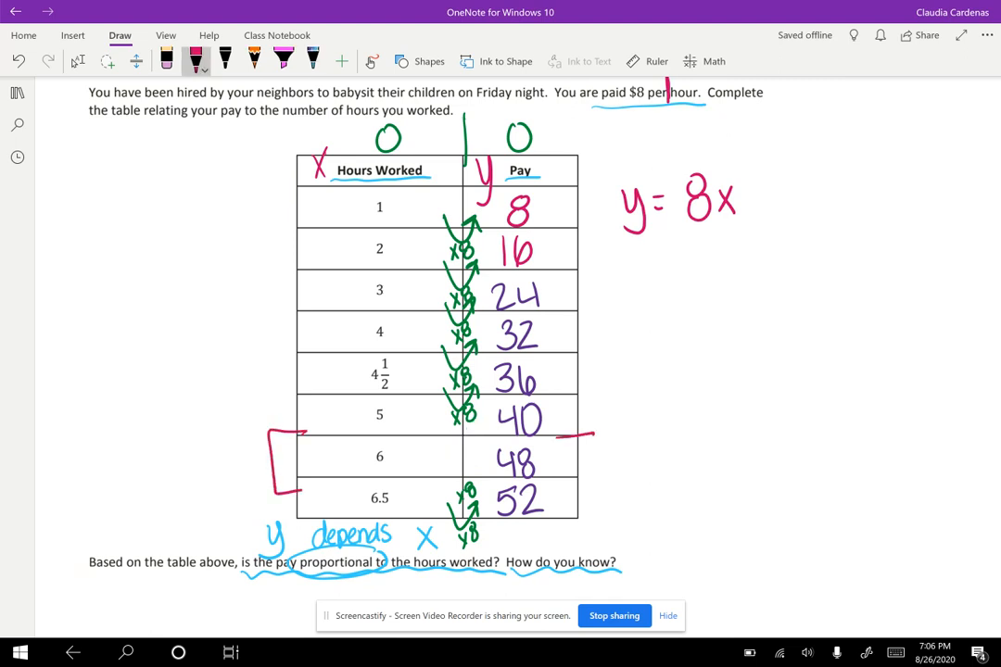
Step: Bracket the 6-hour row and write $48 over 6 labelled # hours
drag(574, 430, 584, 486)
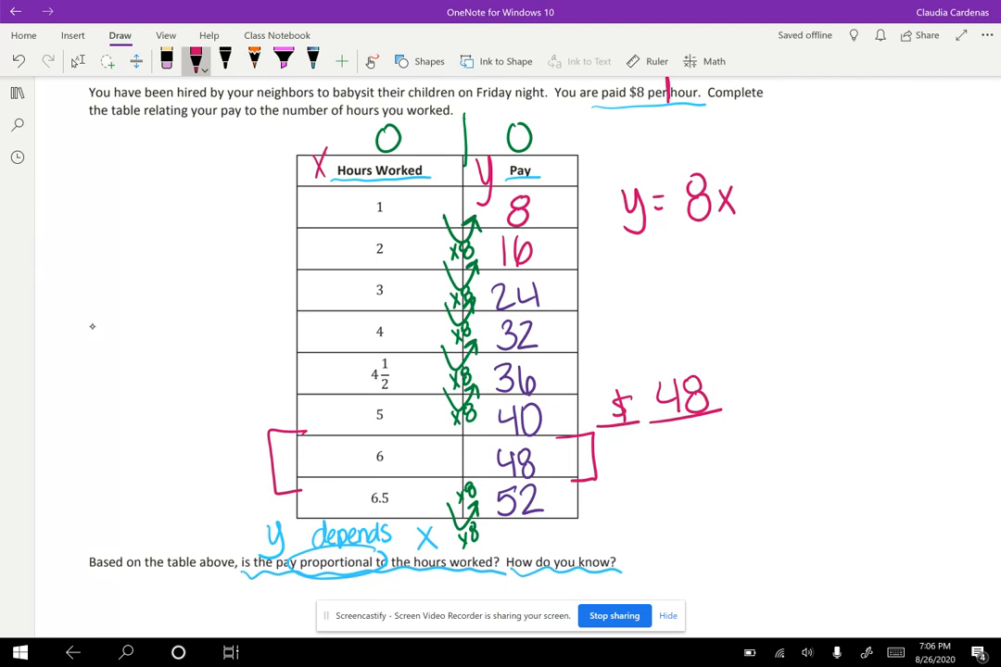
drag(597, 436, 616, 467)
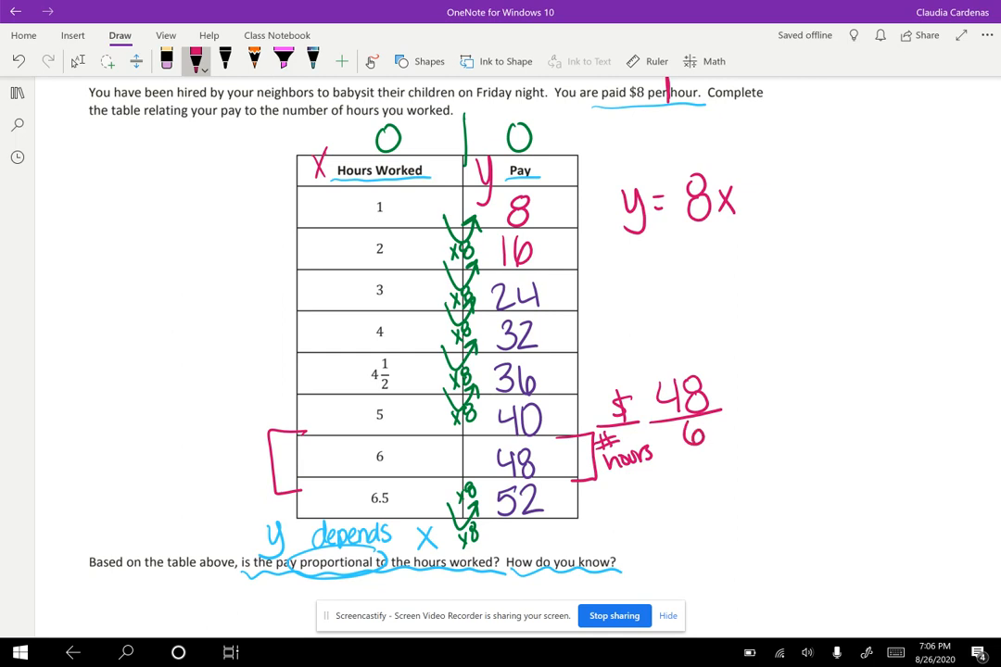
drag(768, 389, 775, 417)
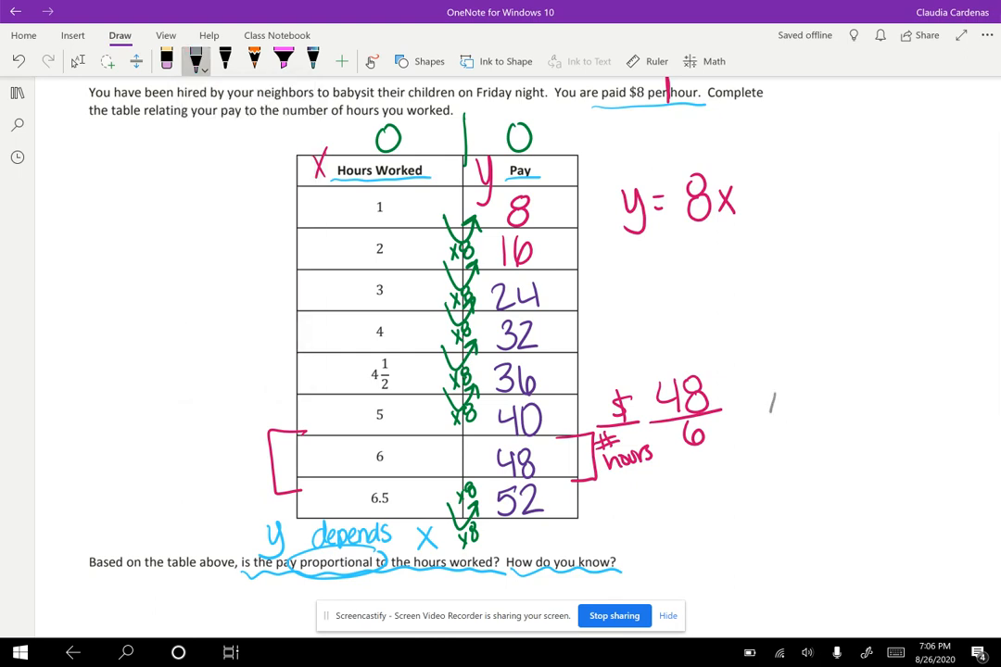
Step: Work 48 ÷ 6 by long division to 8 remainder 0 and write the unit rate 8 over 1
drag(775, 412, 867, 390)
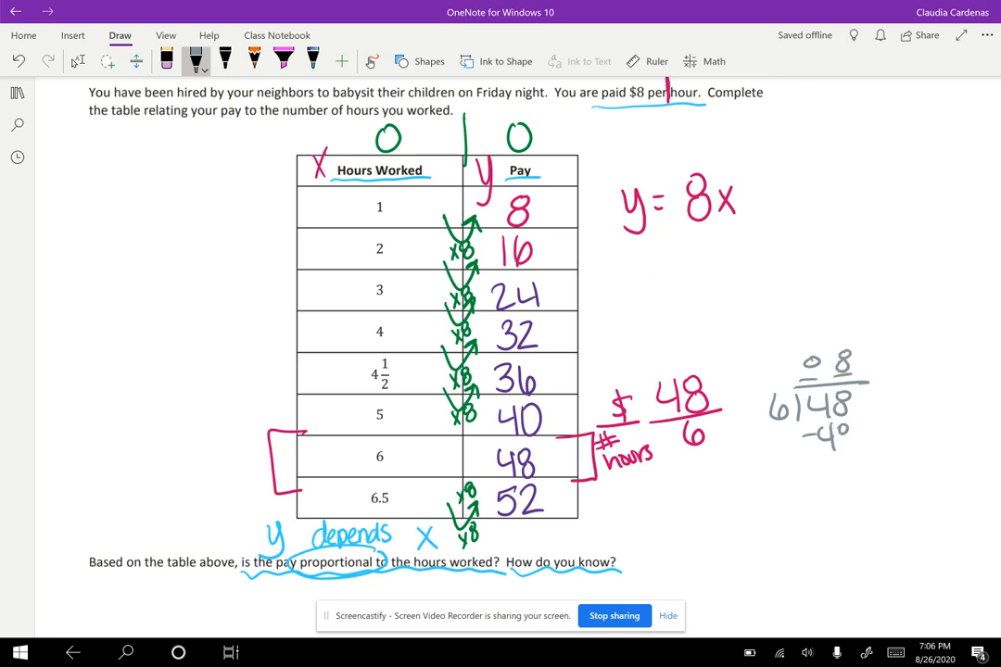
drag(825, 435, 853, 479)
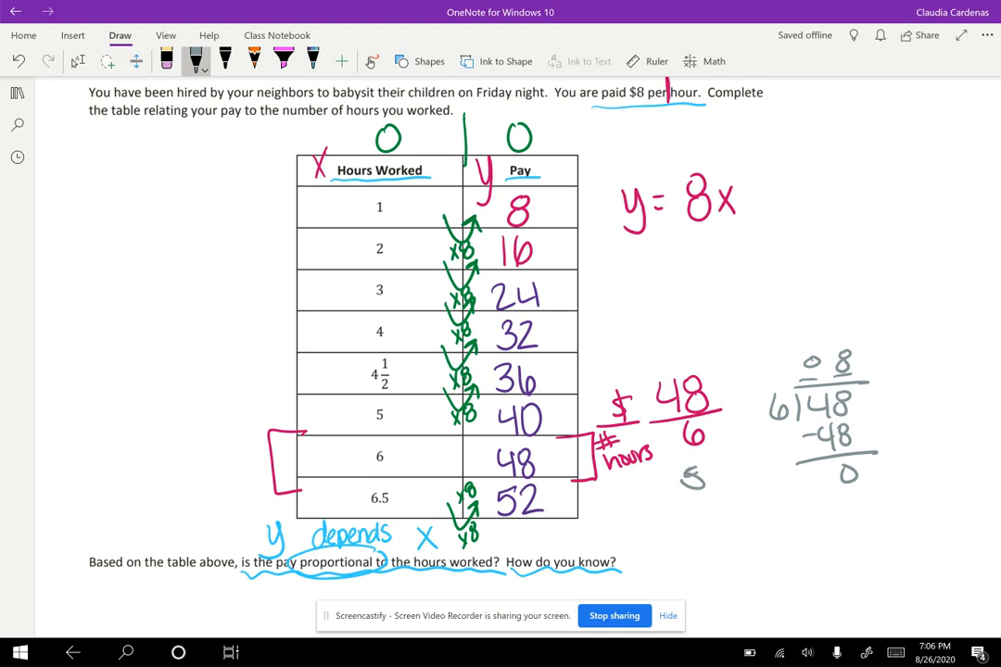
drag(690, 467, 690, 534)
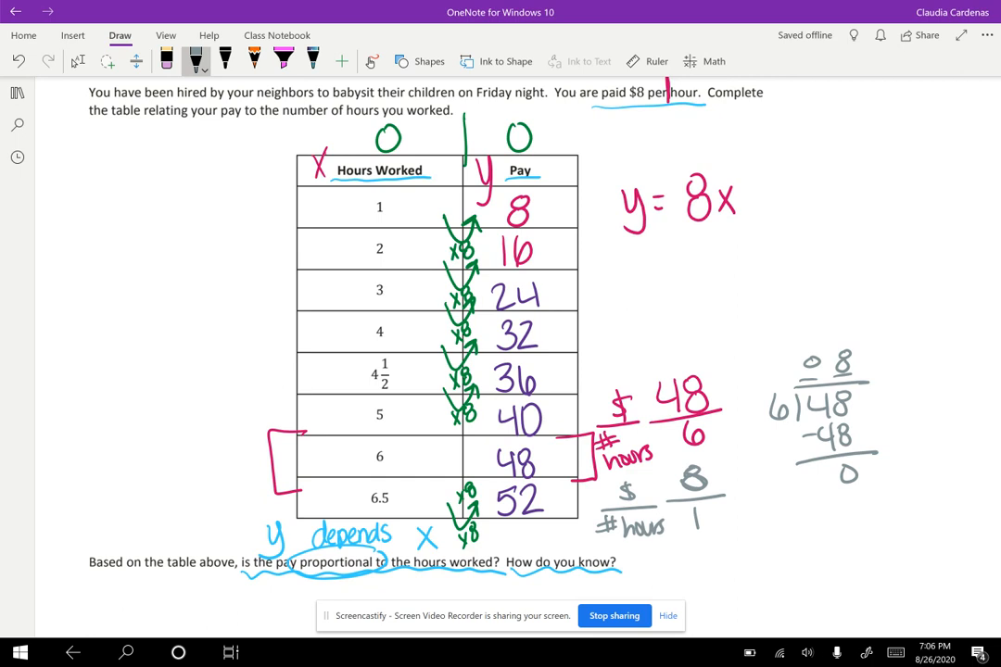
mouse_move(92, 326)
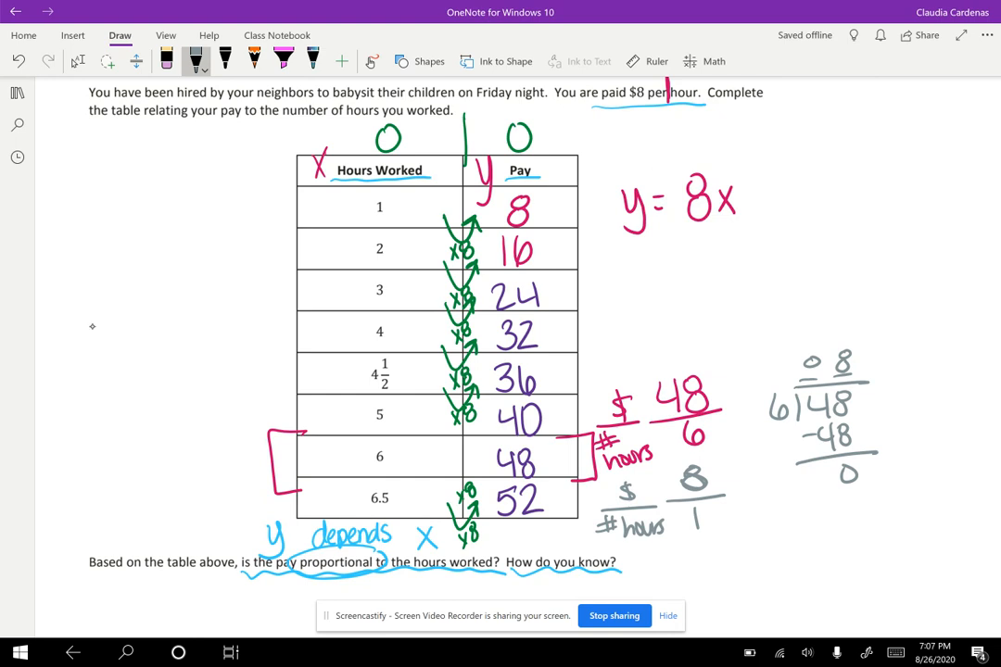